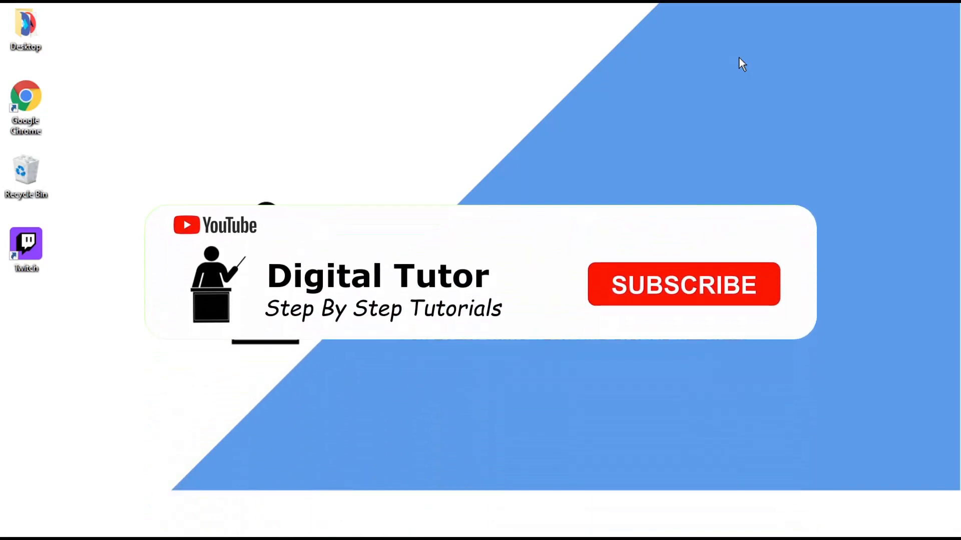
Bring up Chrome on Twitch and enter twitch.amazon.com in the address bar
left_click(683, 284)
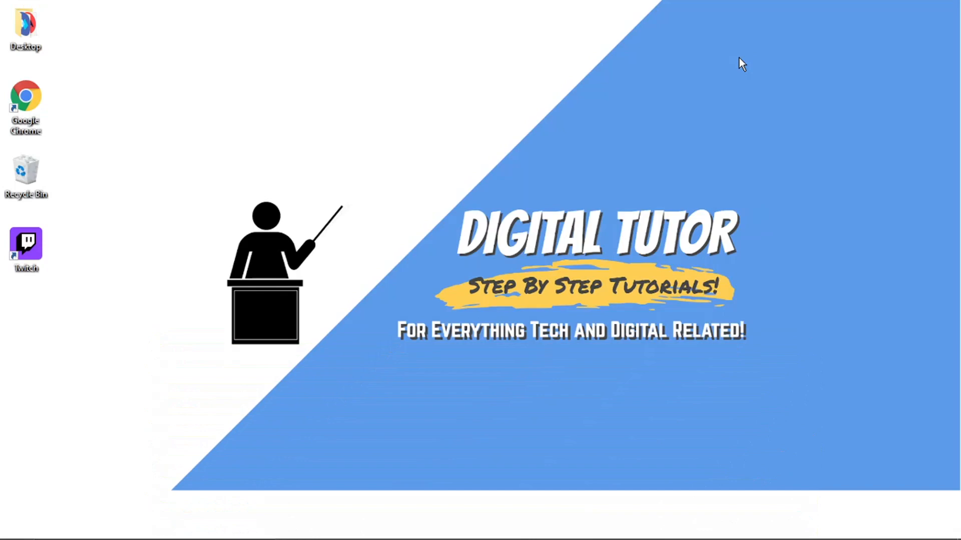
mouse_move(741, 70)
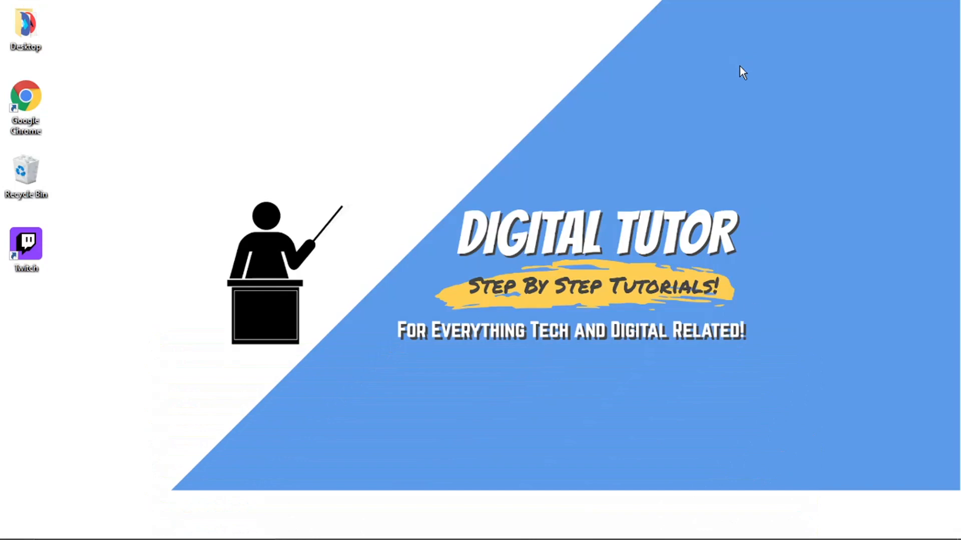
mouse_move(629, 526)
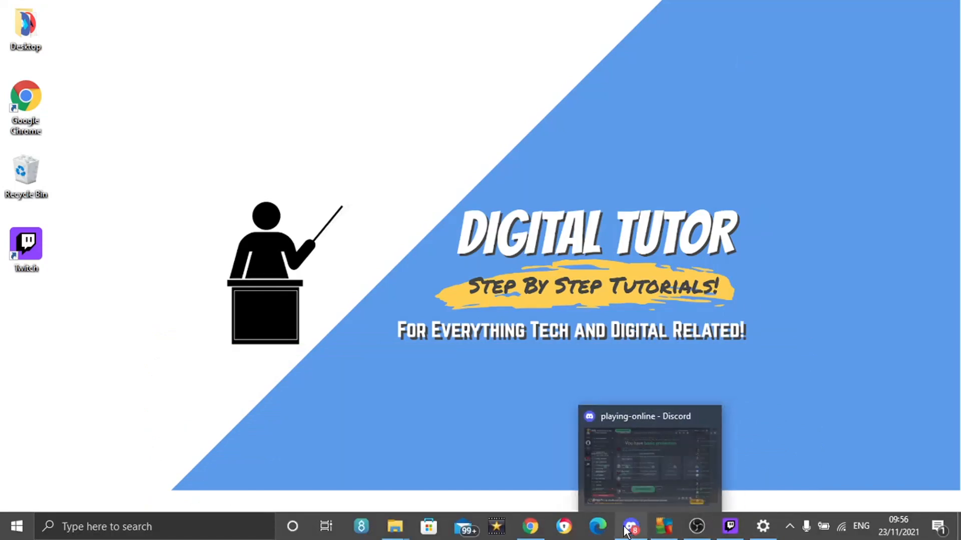
left_click(728, 526)
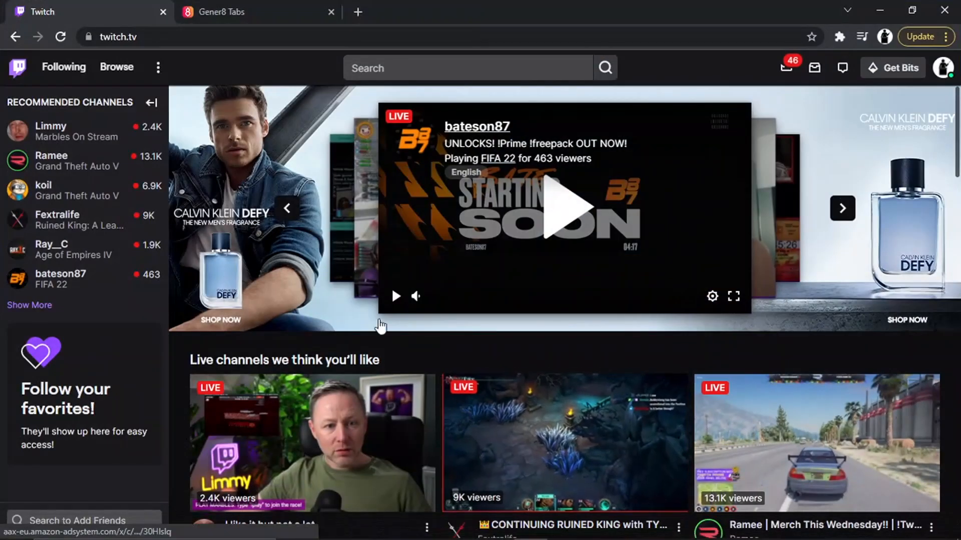
mouse_move(239, 72)
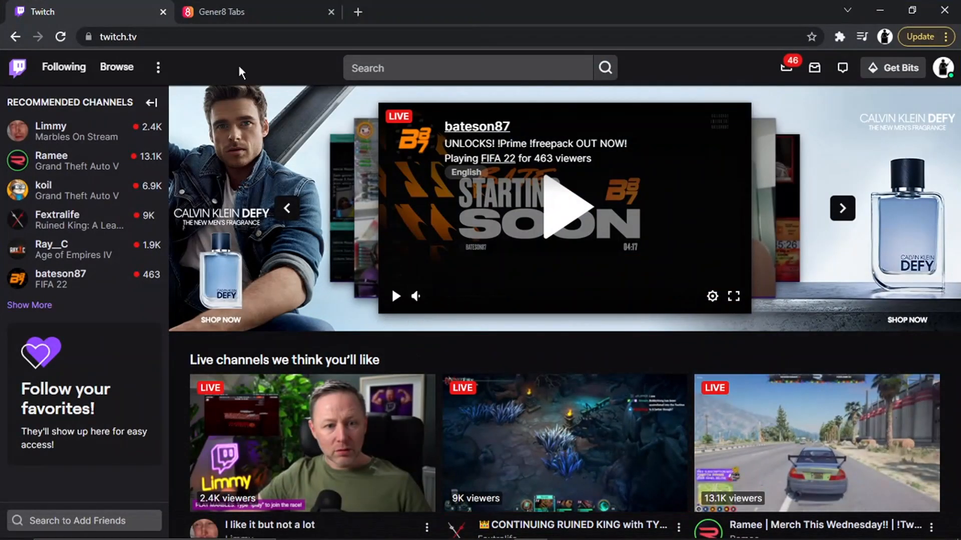
left_click(231, 12)
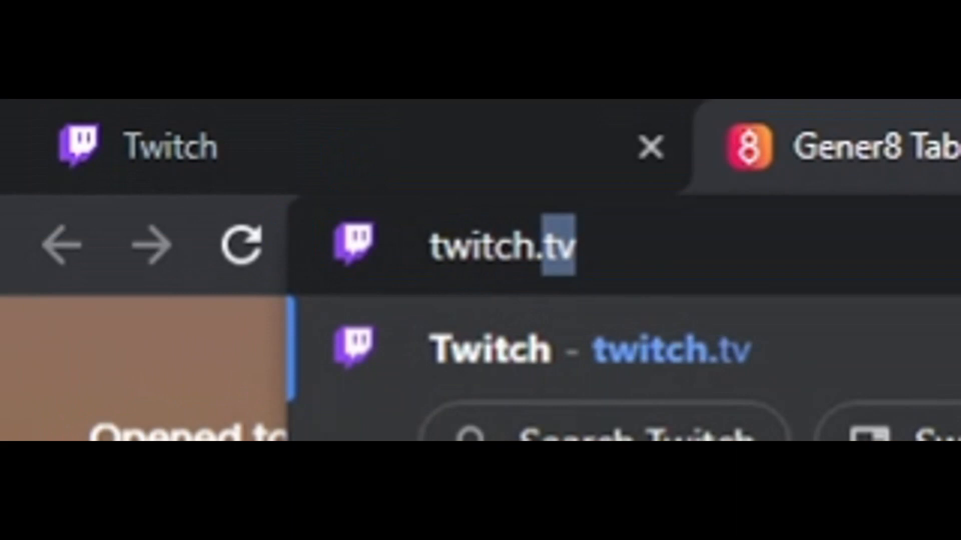
type("twitch.amazon.com")
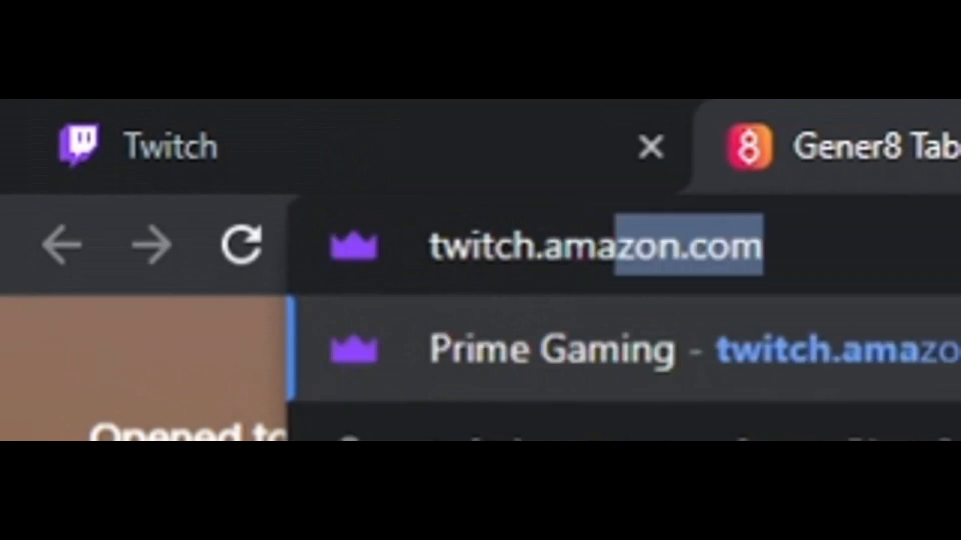
Load the Prime Gaming intro page at gaming.amazon.com/intro from the suggestion
left_click(551, 350)
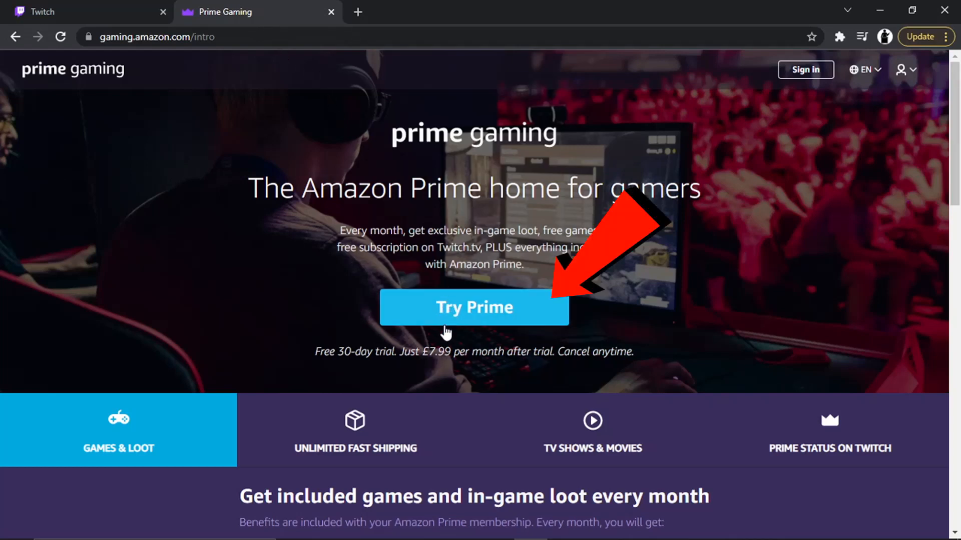
mouse_move(317, 371)
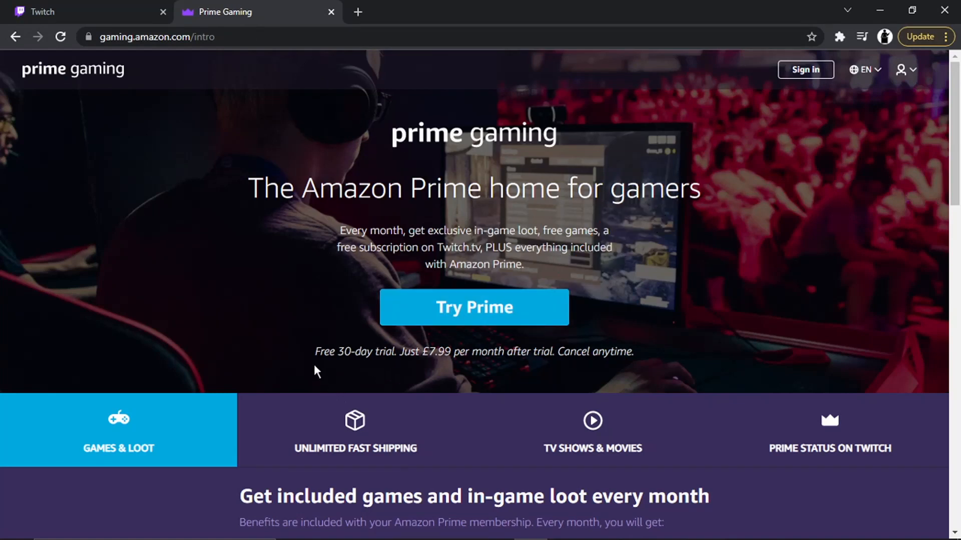
mouse_move(424, 336)
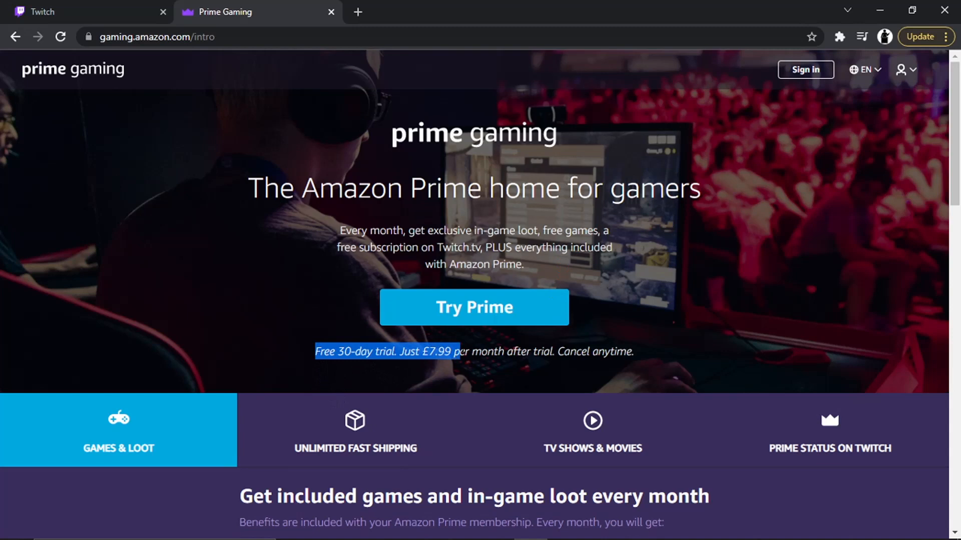
mouse_move(294, 313)
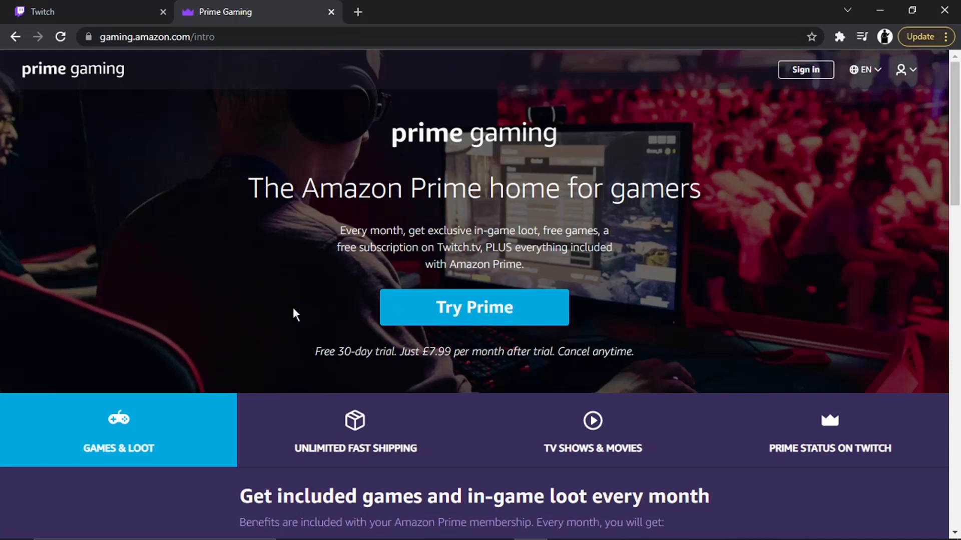
mouse_move(445, 325)
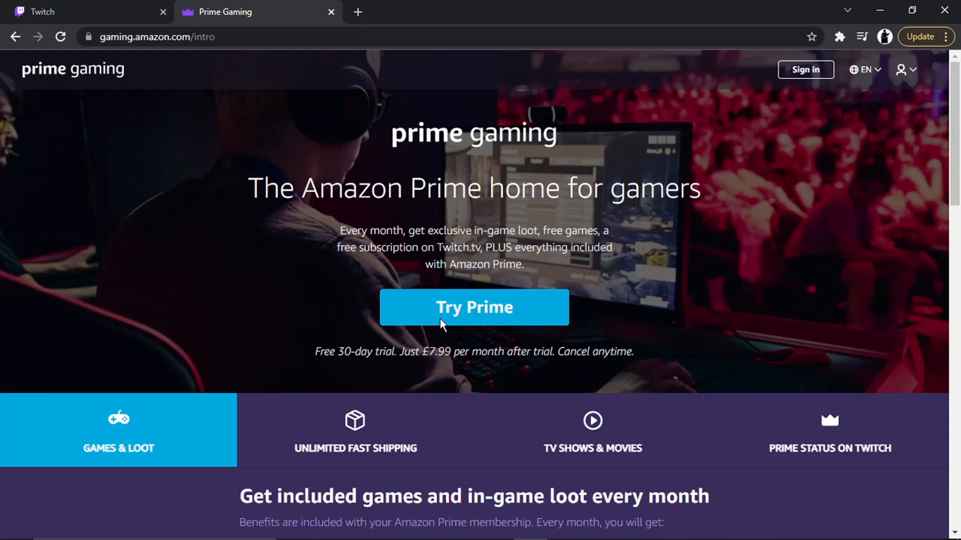
Start the Prime trial via Try Prime, bringing up the United Kingdom membership offer
left_click(473, 308)
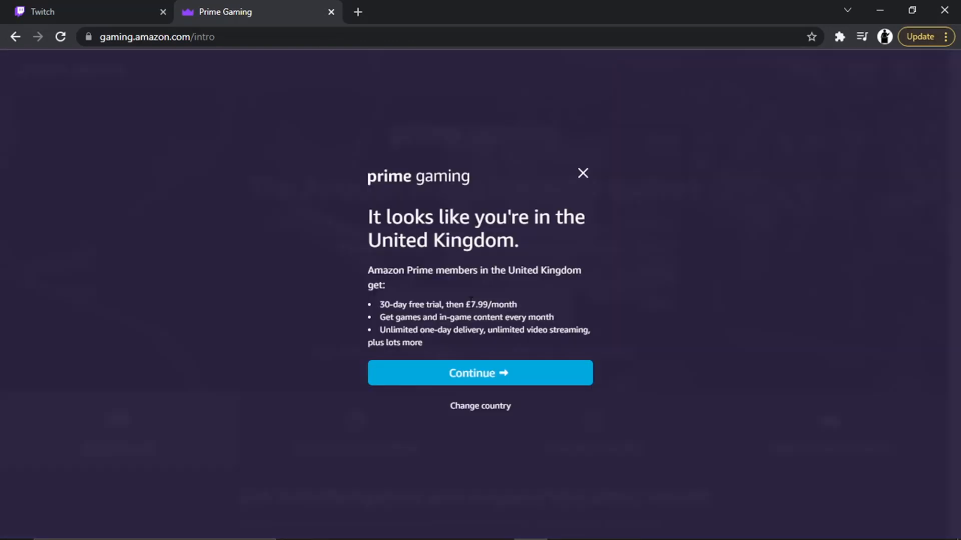
mouse_move(489, 293)
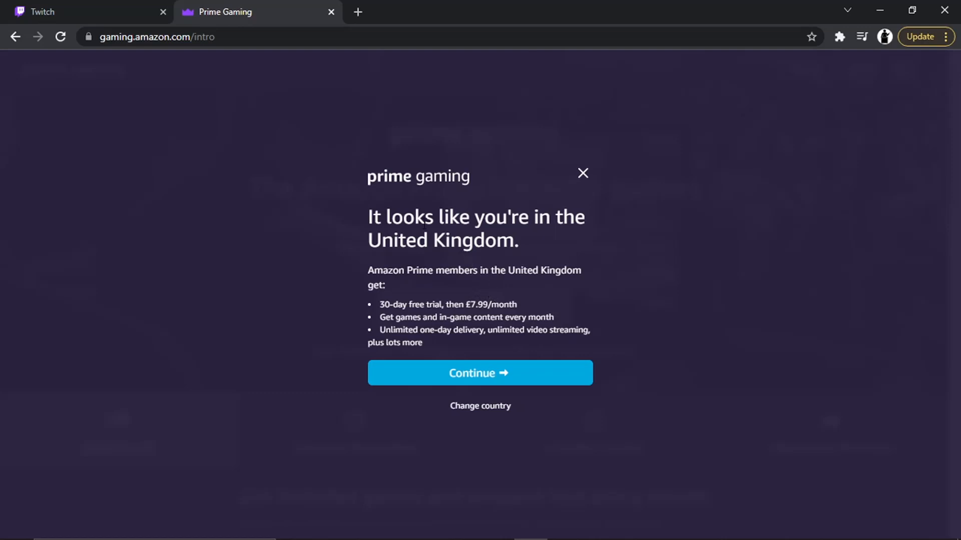
double_click(456, 217)
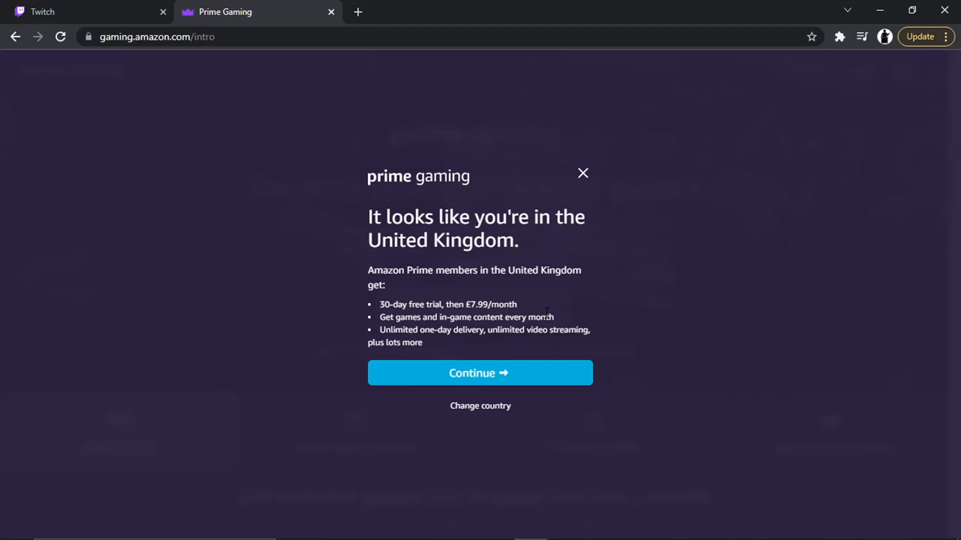
mouse_move(460, 494)
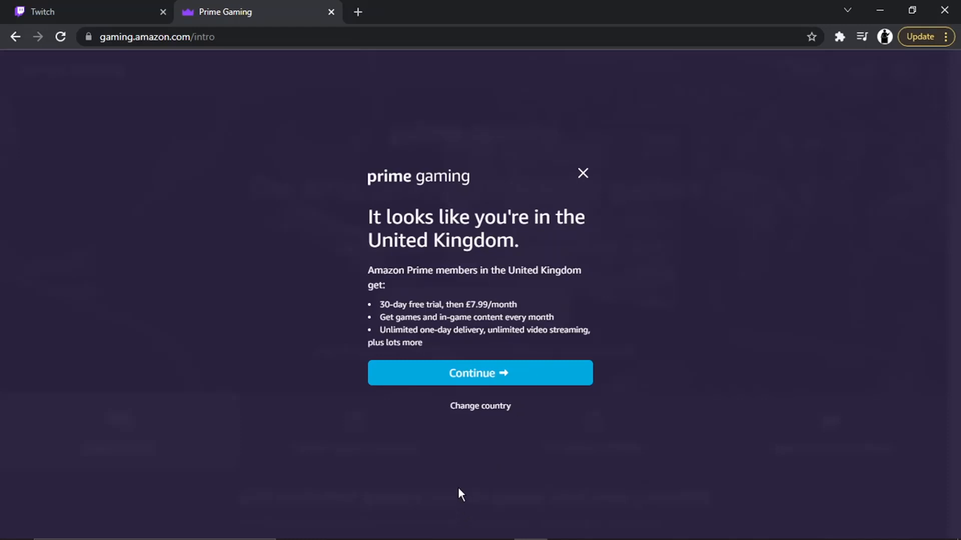
mouse_move(479, 405)
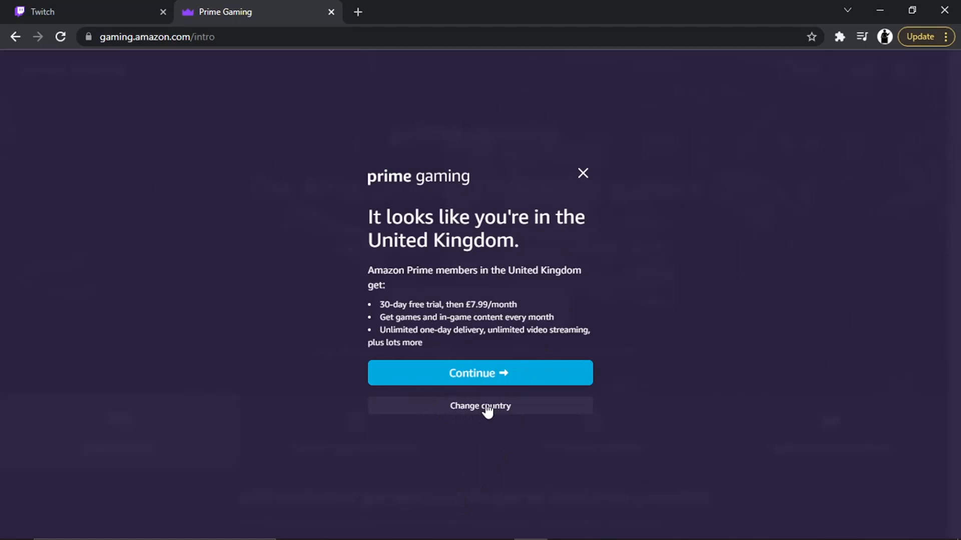
Change the membership country to Germany/Austria and continue to the Amazon.de sign-in
left_click(479, 405)
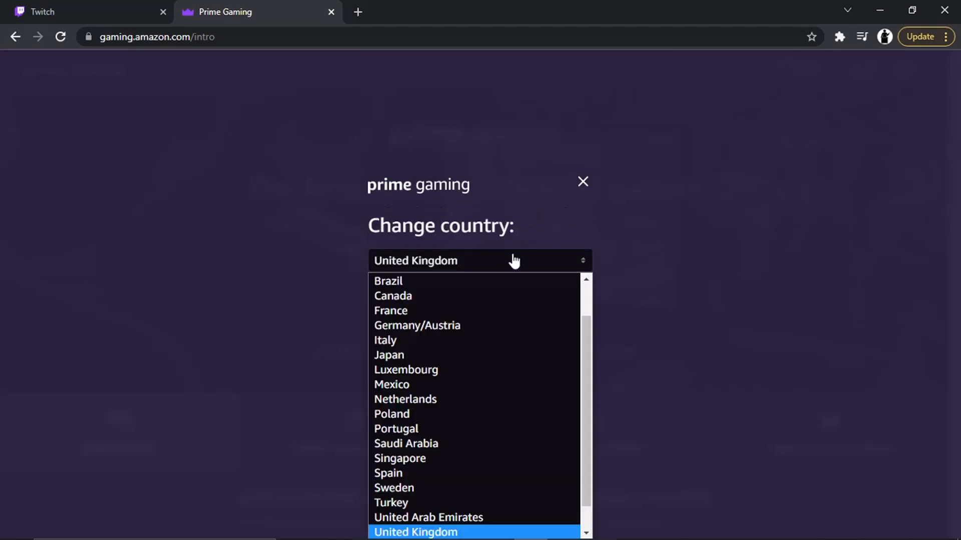
left_click(417, 325)
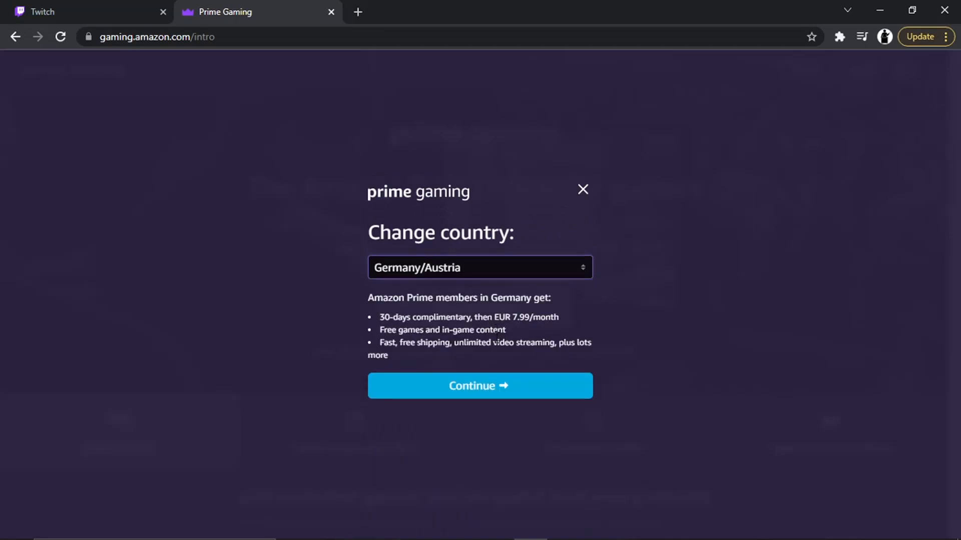
mouse_move(496, 381)
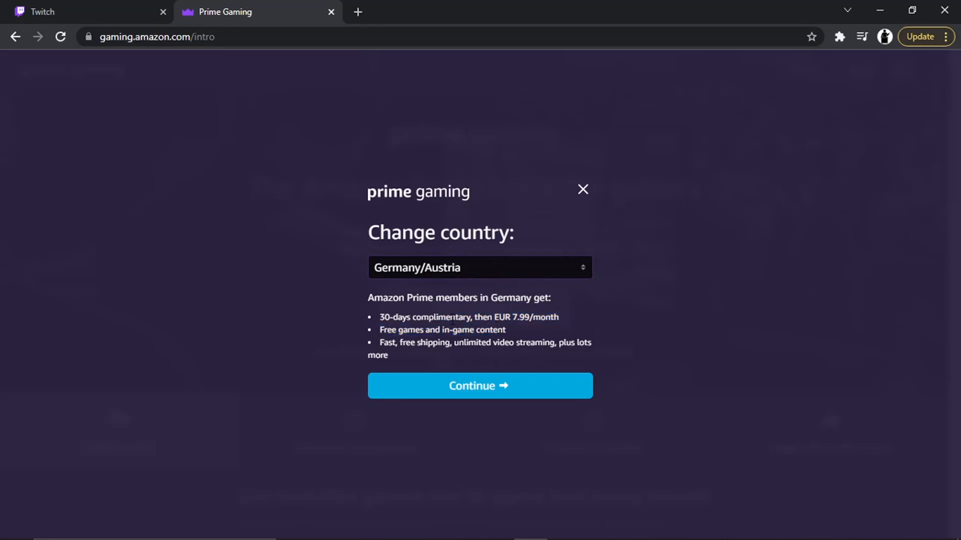
mouse_move(512, 335)
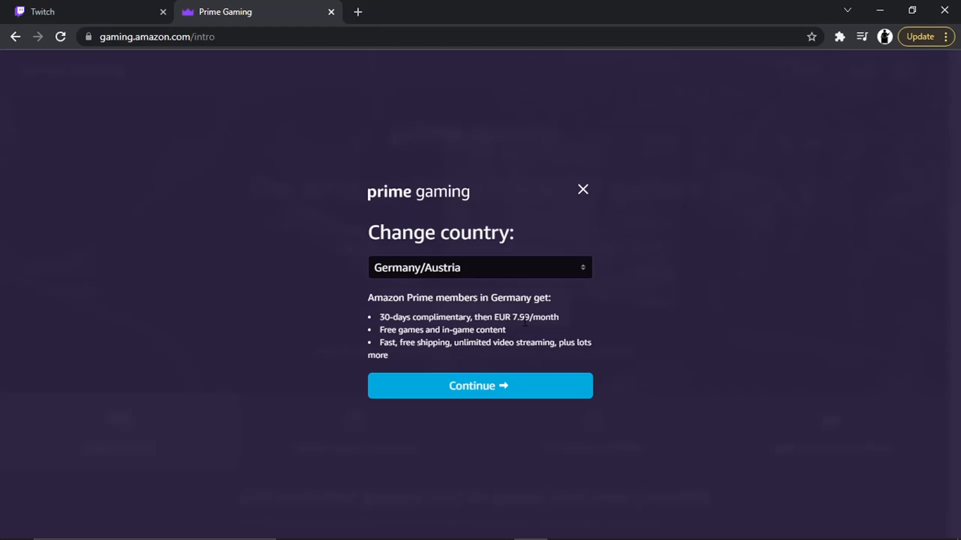
mouse_move(524, 372)
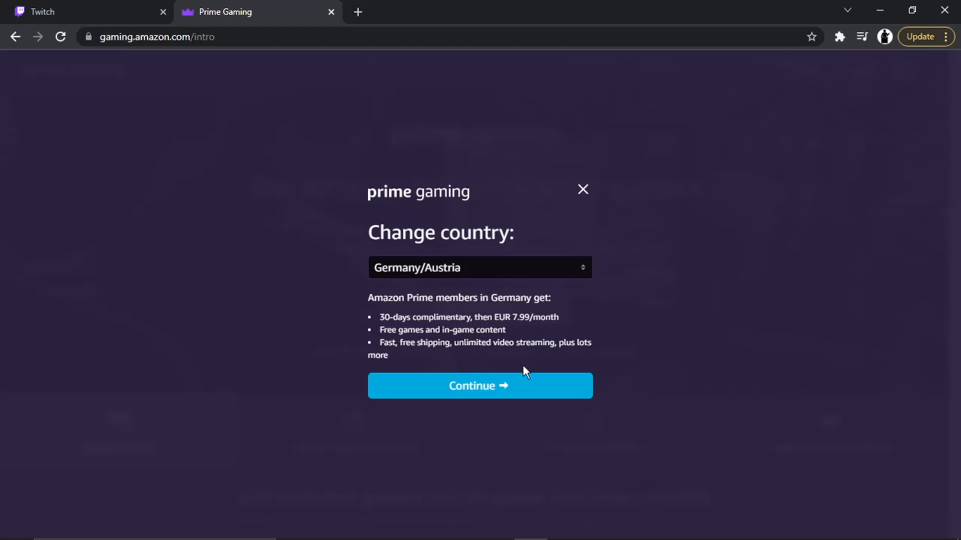
mouse_move(527, 389)
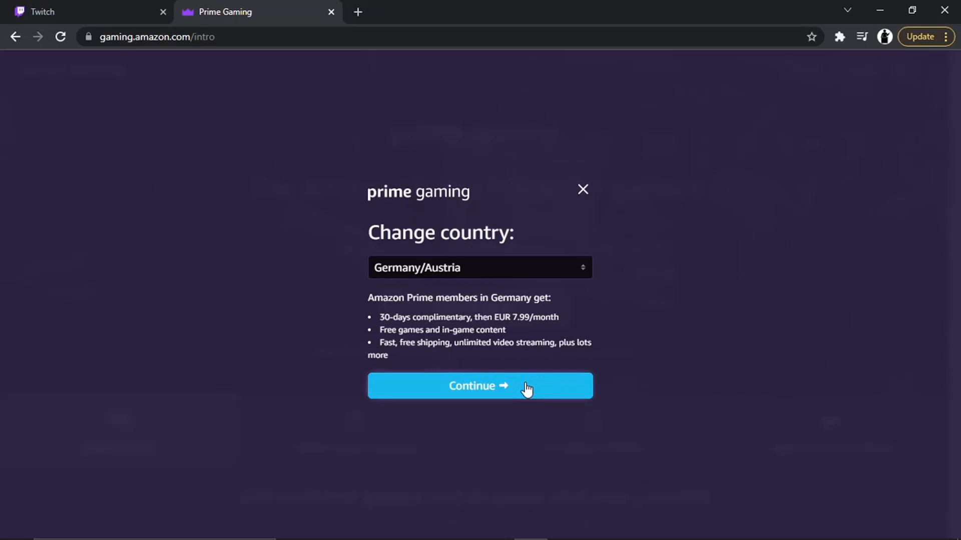
left_click(479, 385)
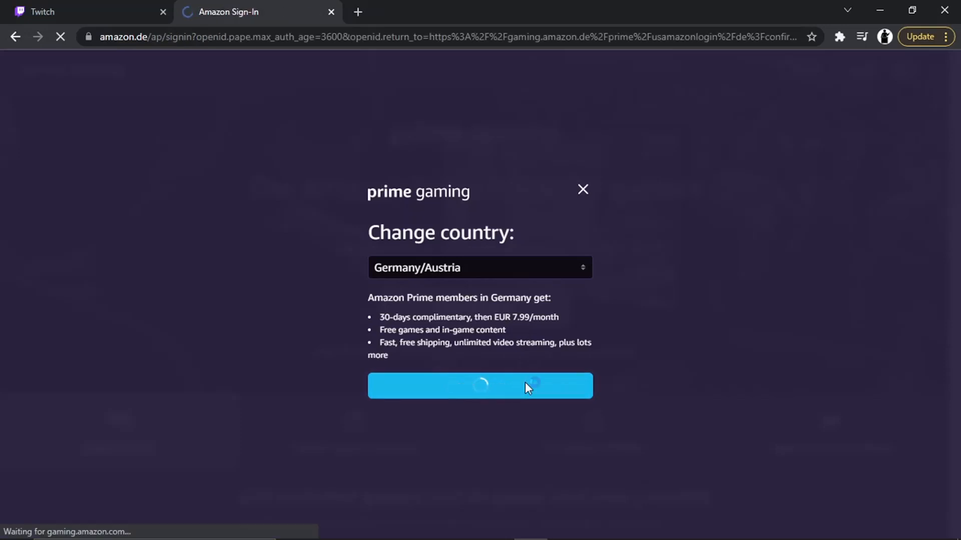
Enter the account email and password on Amazon.de and sign in
left_click(479, 386)
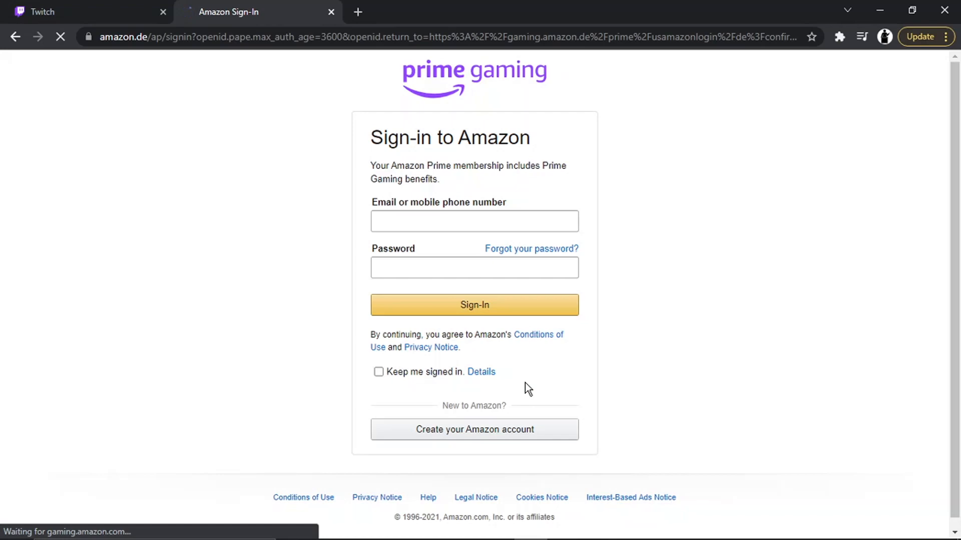
left_click(474, 221)
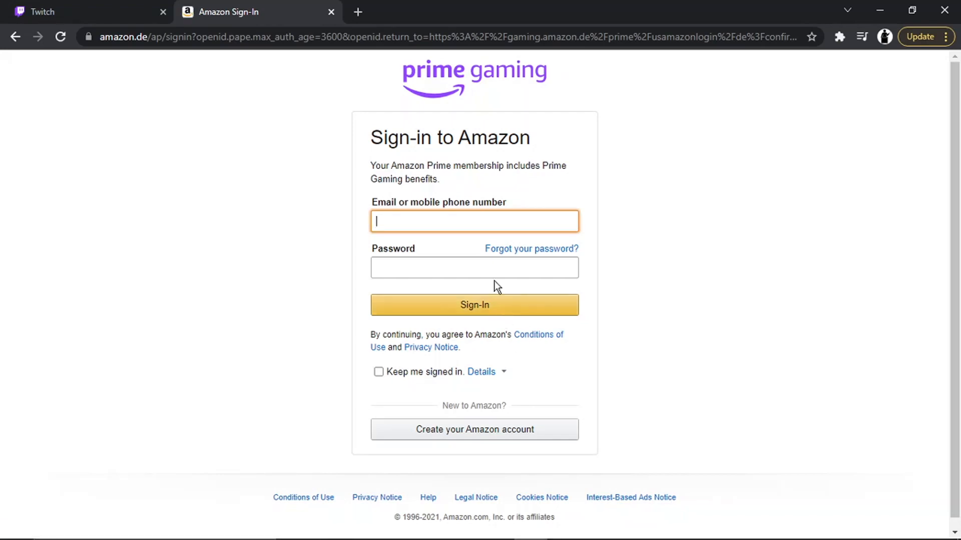
left_click(474, 221)
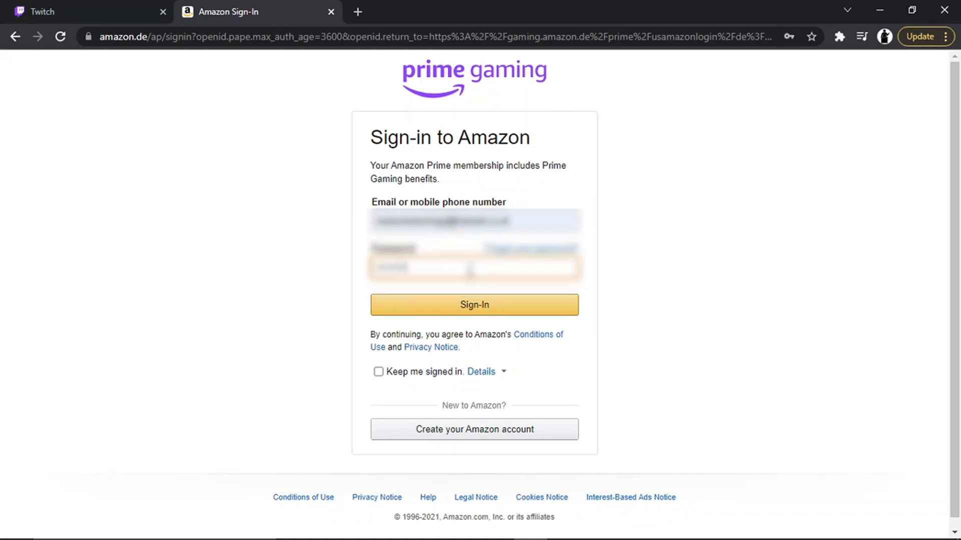
left_click(473, 304)
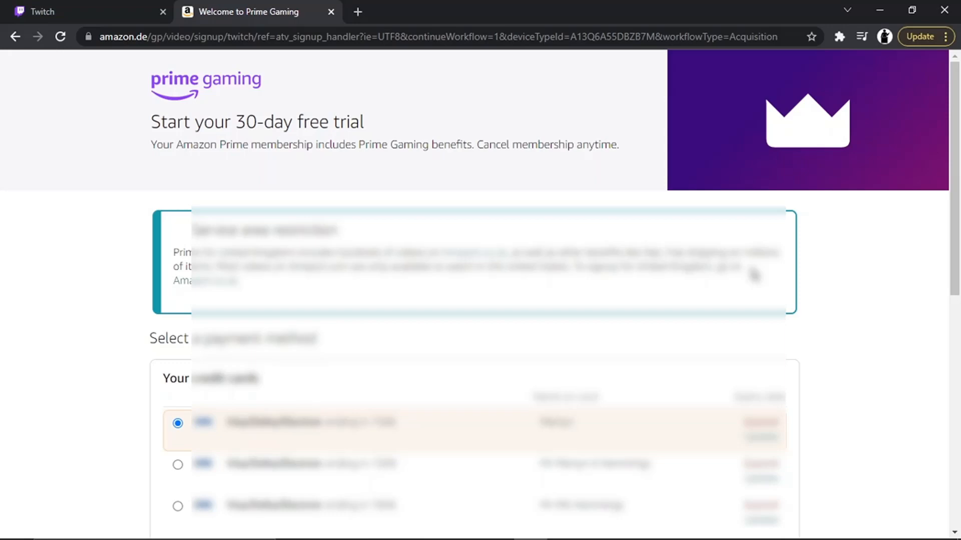
mouse_move(635, 173)
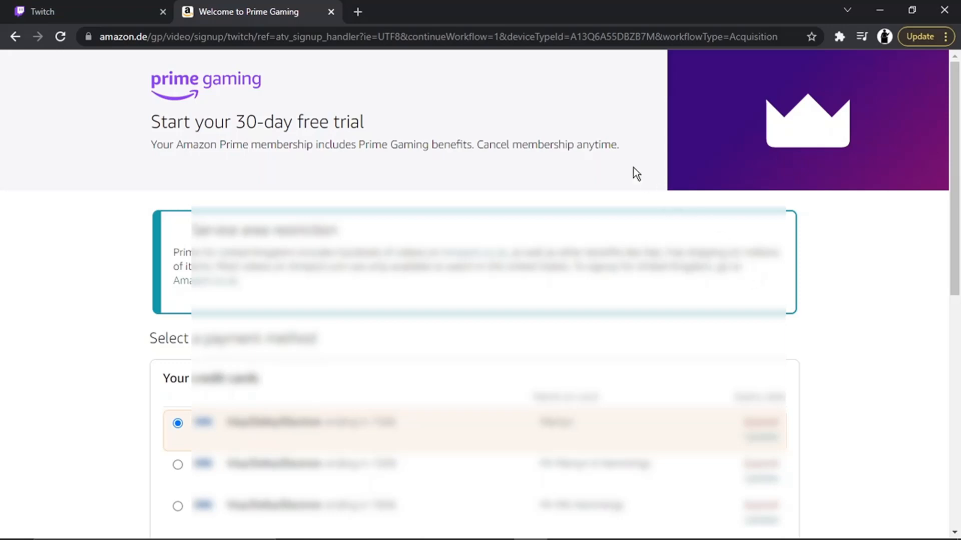
mouse_move(954, 168)
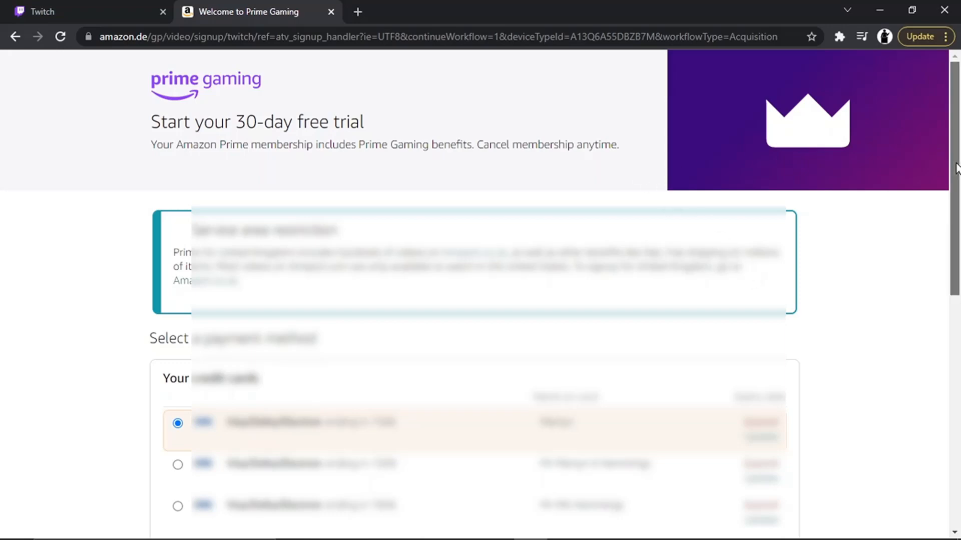
Continue the 30-day trial signup with the first saved credit card as payment method
scroll("down", 3)
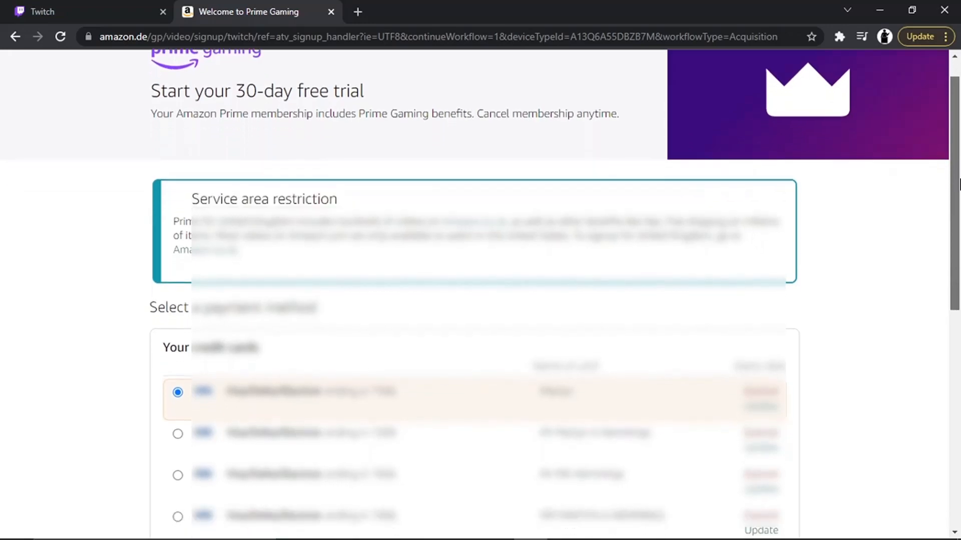
scroll("down", 3)
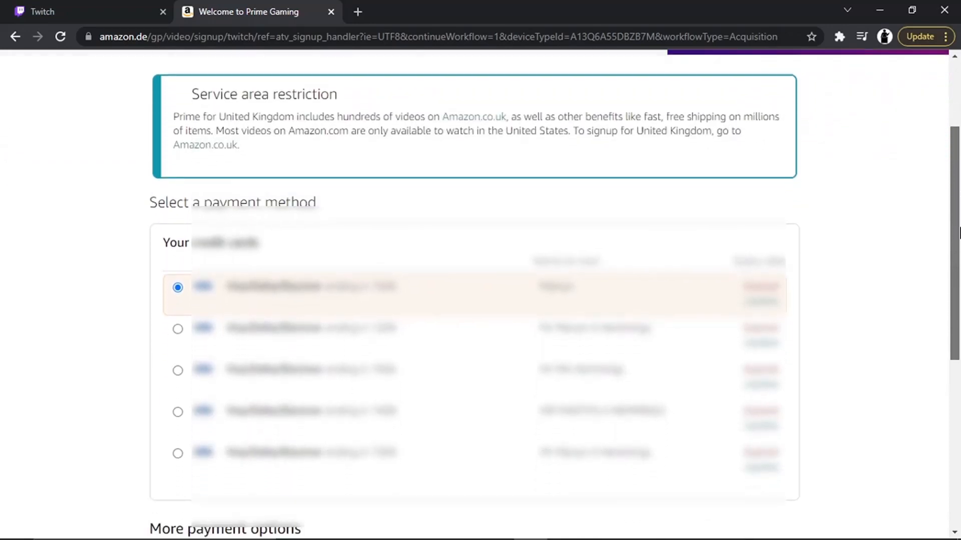
scroll("down", 3)
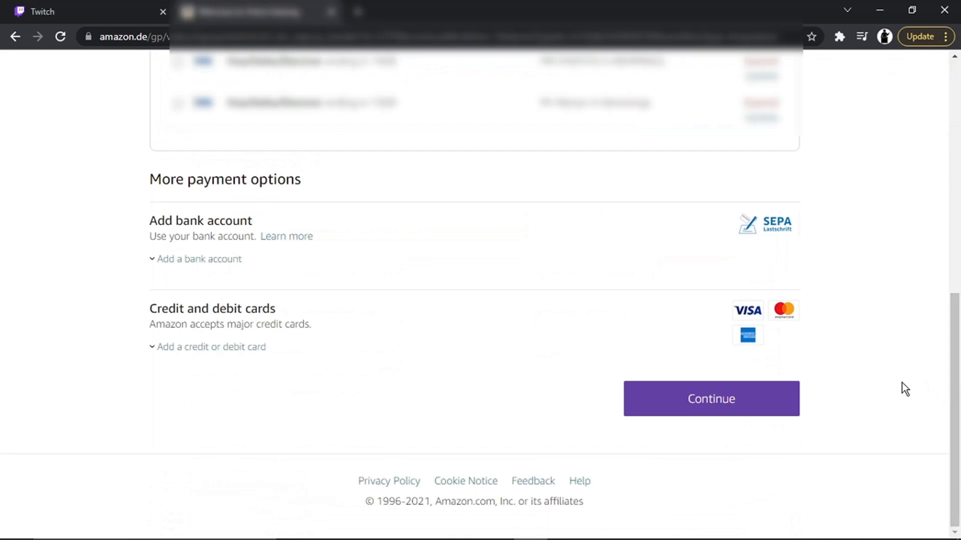
mouse_move(792, 395)
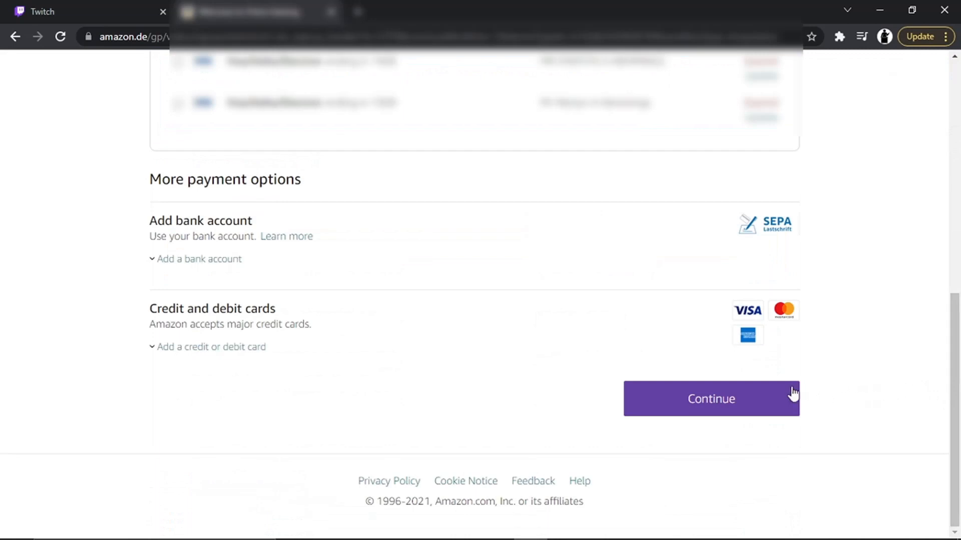
left_click(710, 398)
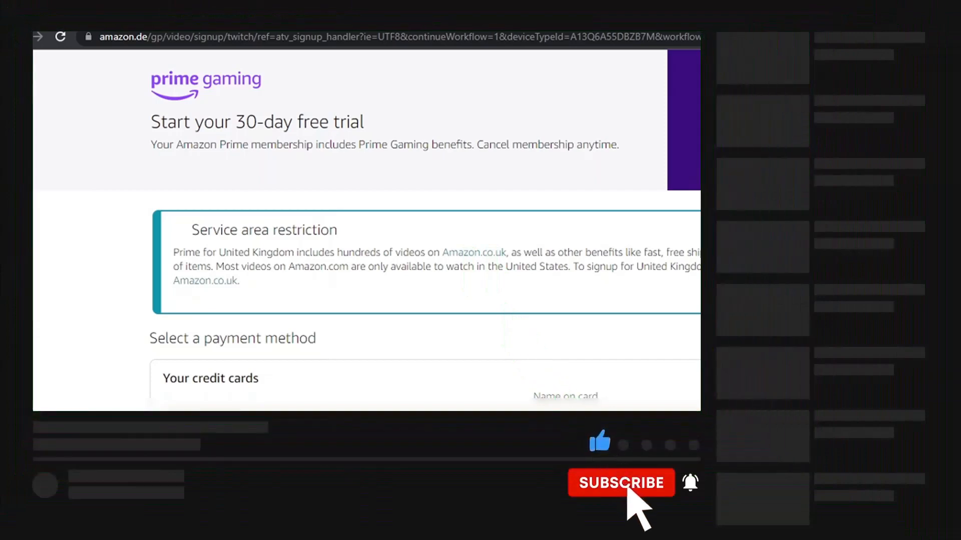
left_click(620, 483)
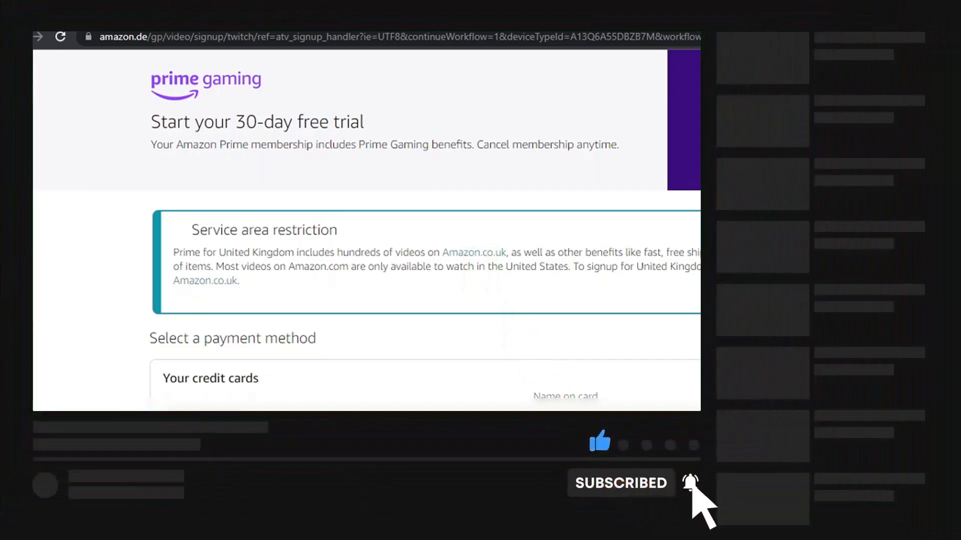
mouse_move(465, 312)
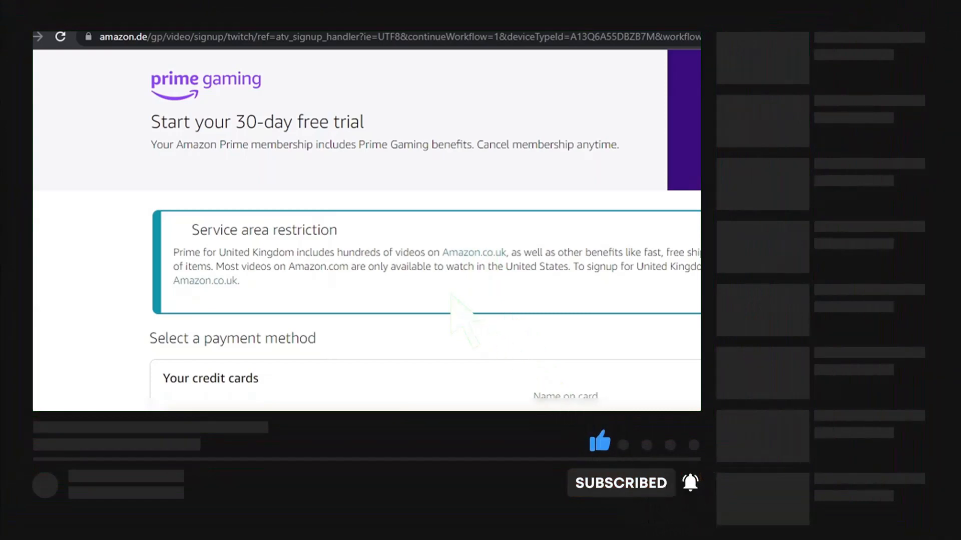